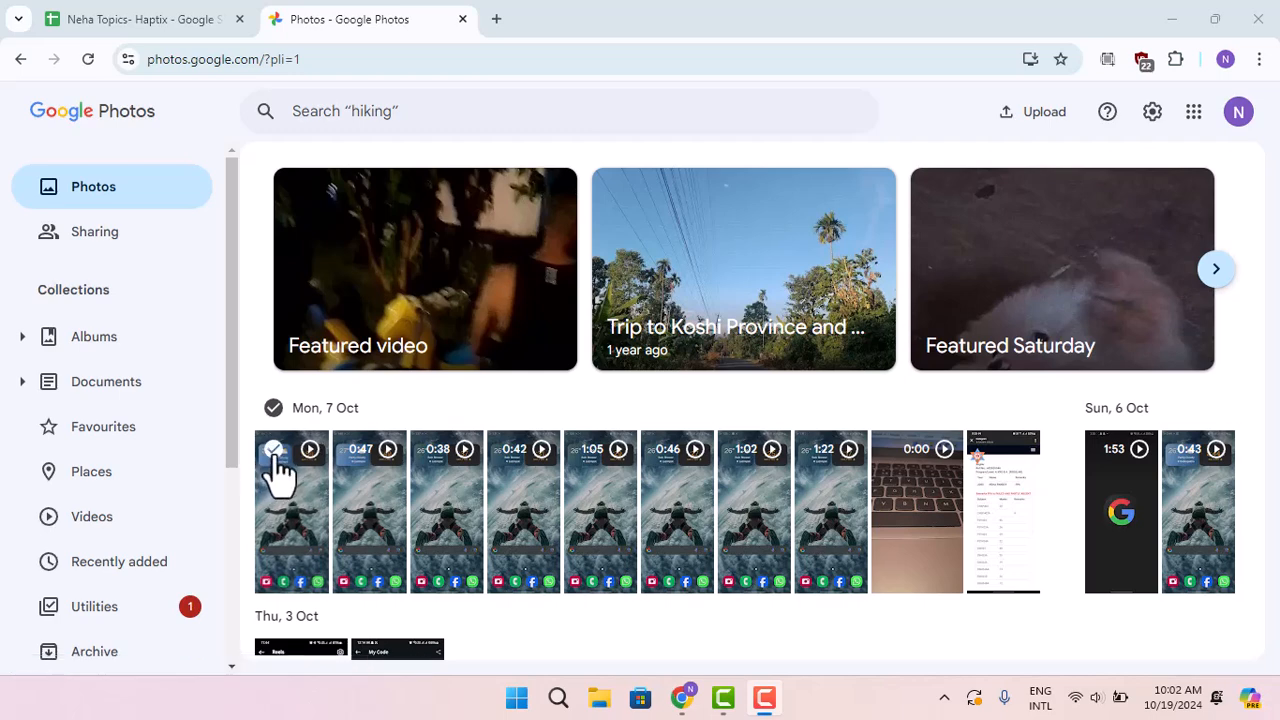
# Step: Select the newest video from Mon, 7 Oct, then scroll down to the June 2024 photos
pyautogui.click(273, 449)
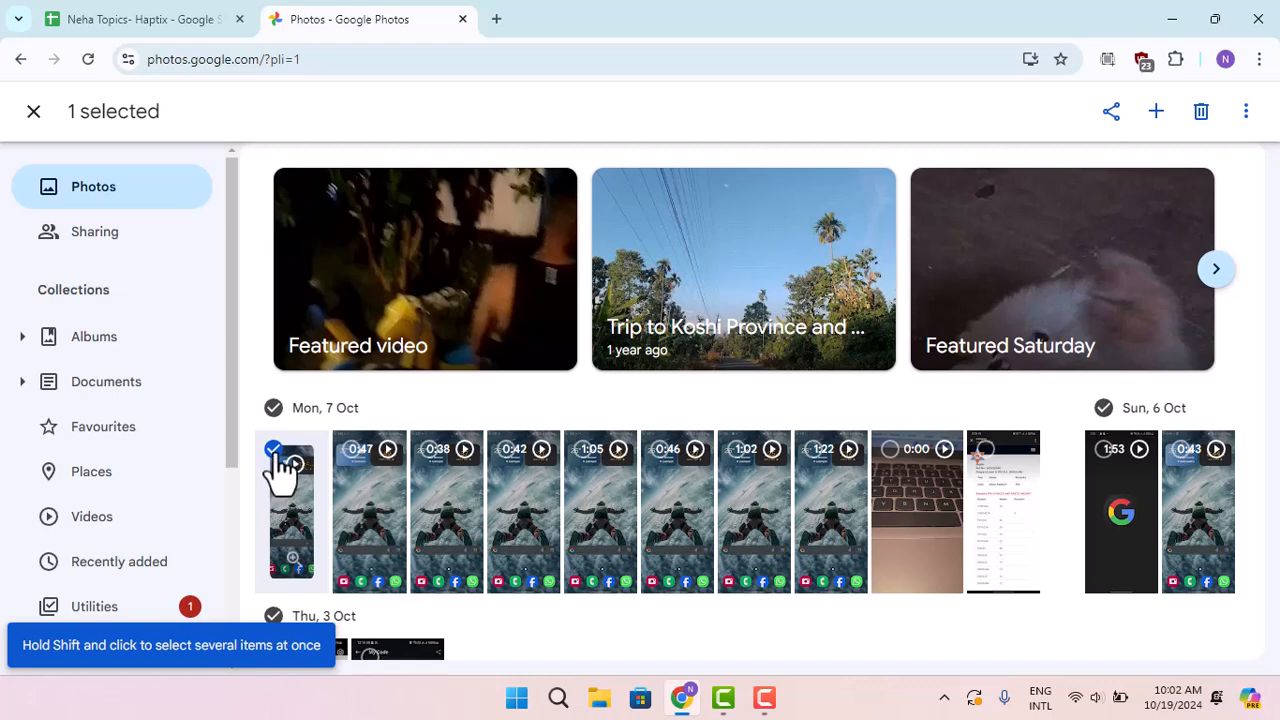
pyautogui.click(33, 111)
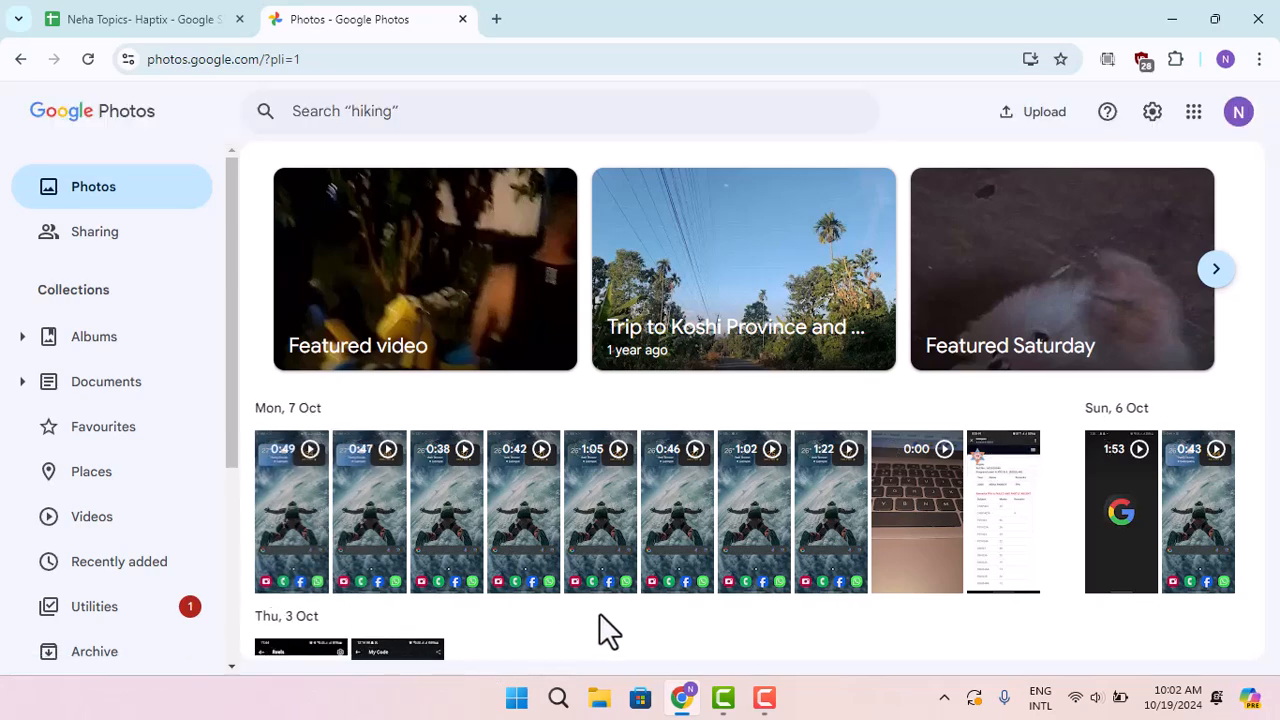
pyautogui.scroll(-3)
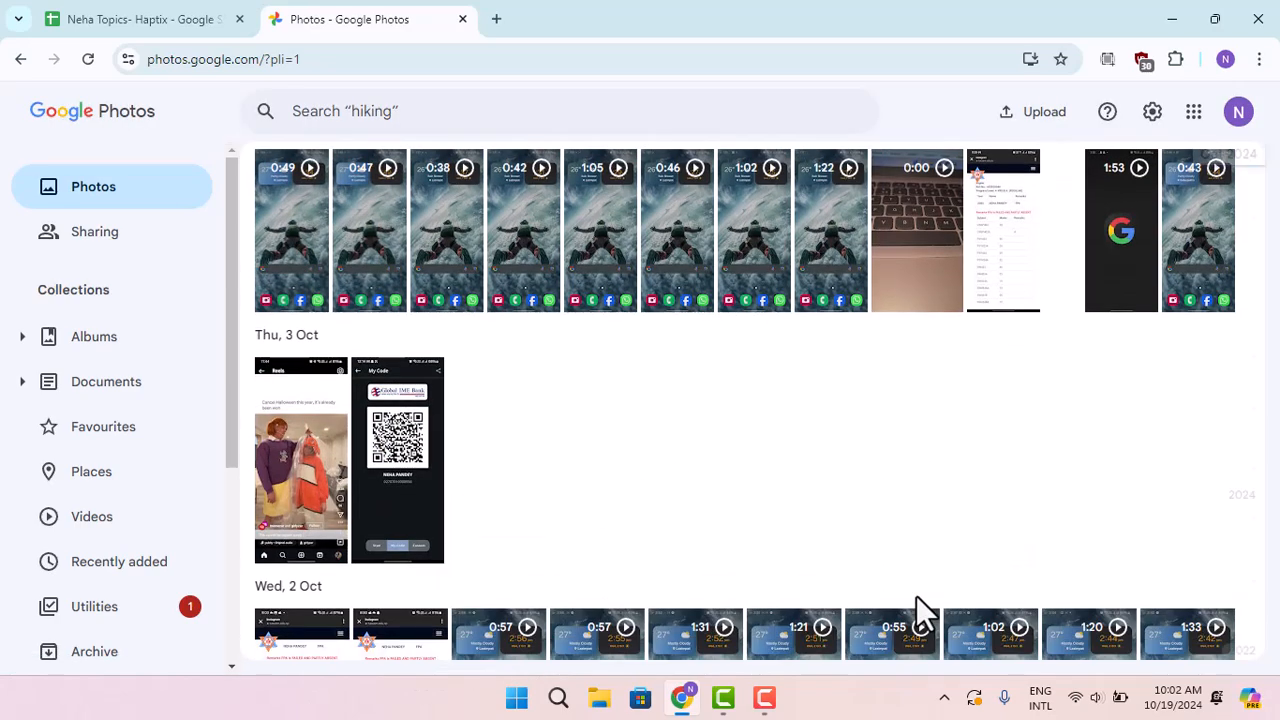
pyautogui.scroll(-3)
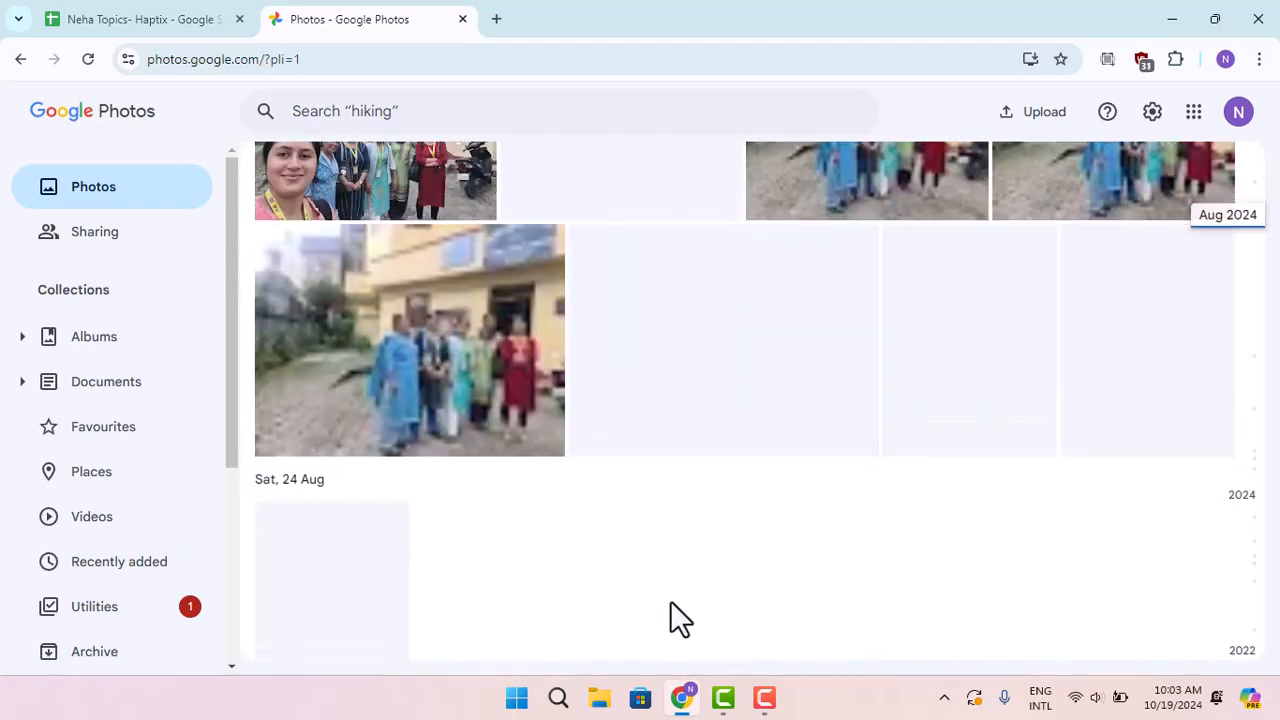
pyautogui.scroll(-3)
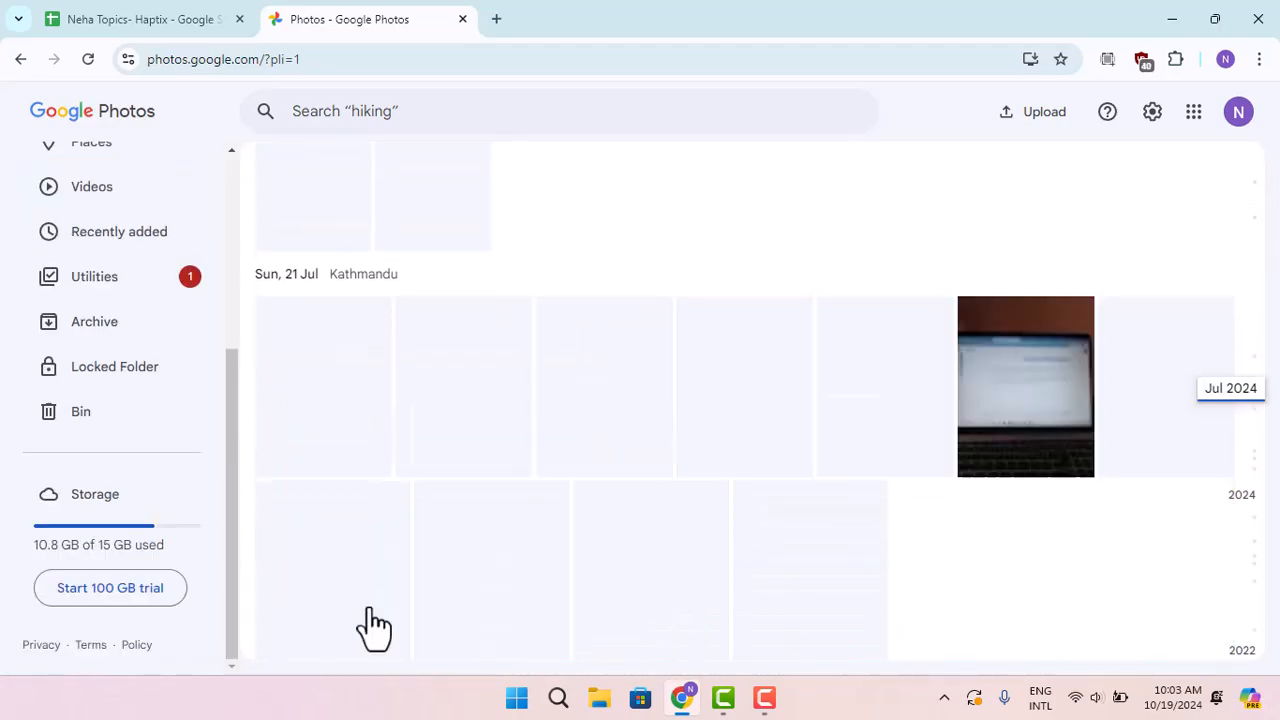
pyautogui.scroll(-3)
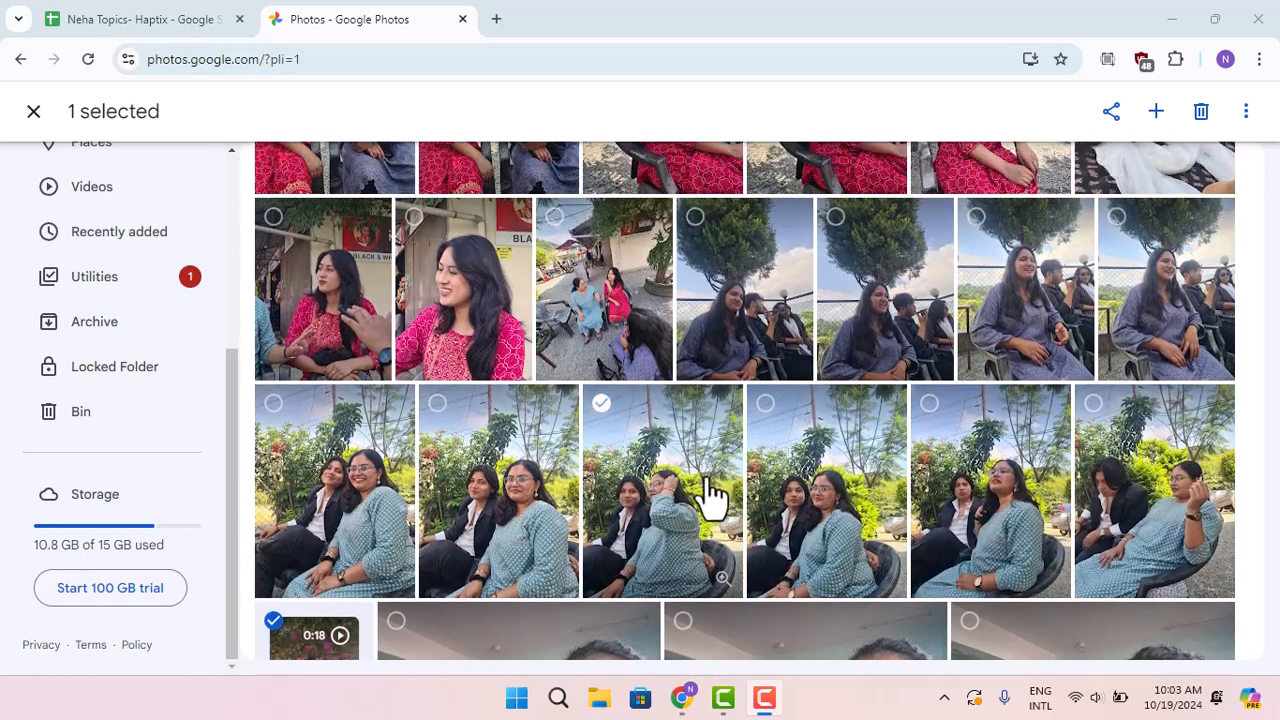
pyautogui.scroll(-3)
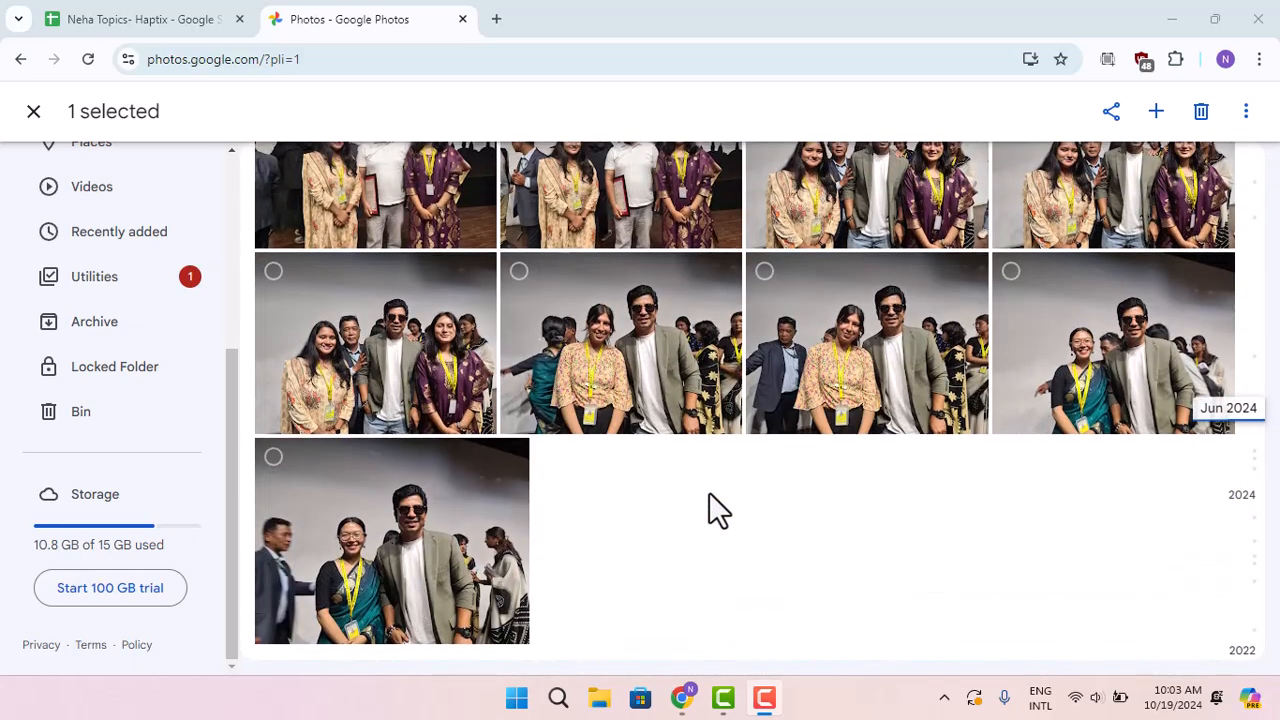